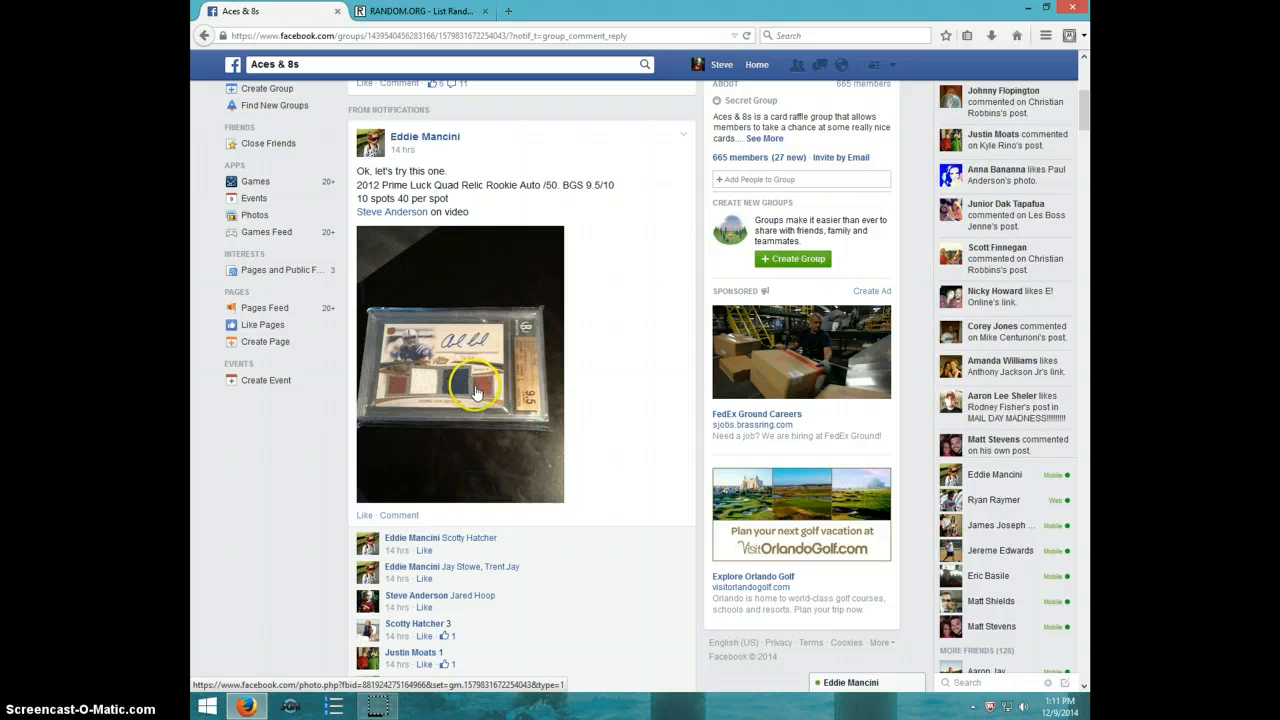
mouse_move(436, 384)
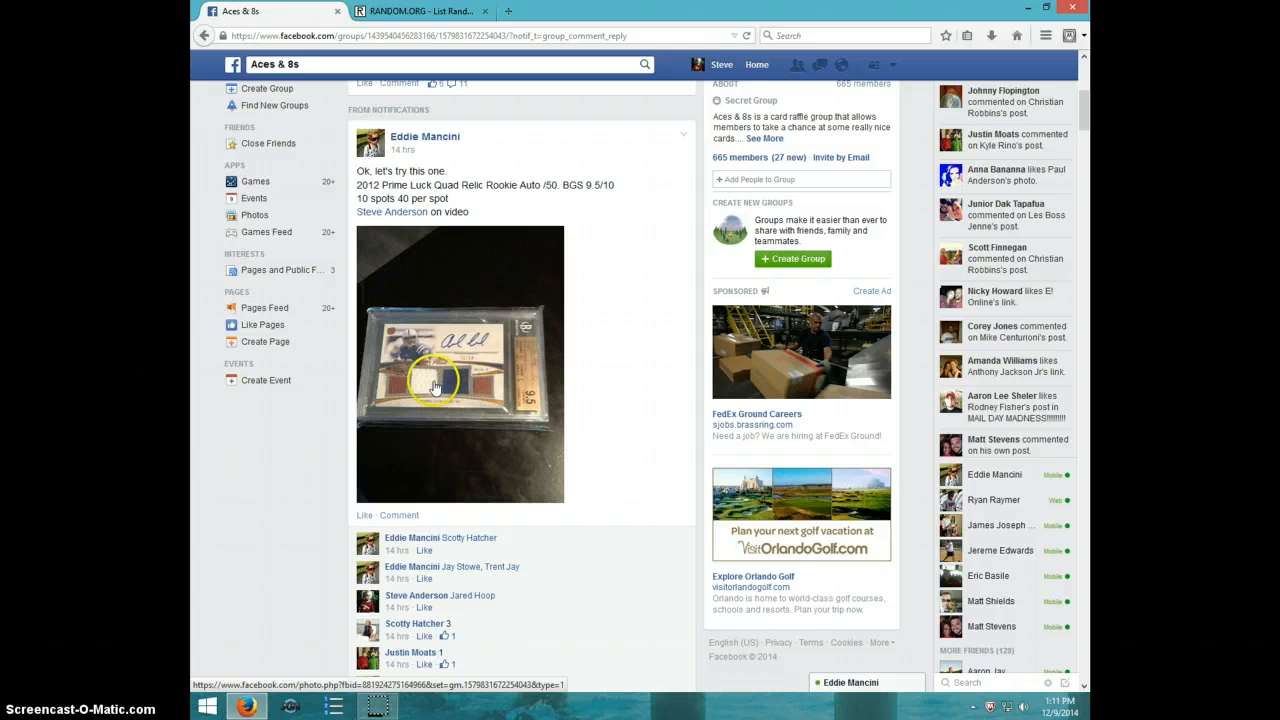
mouse_move(500, 244)
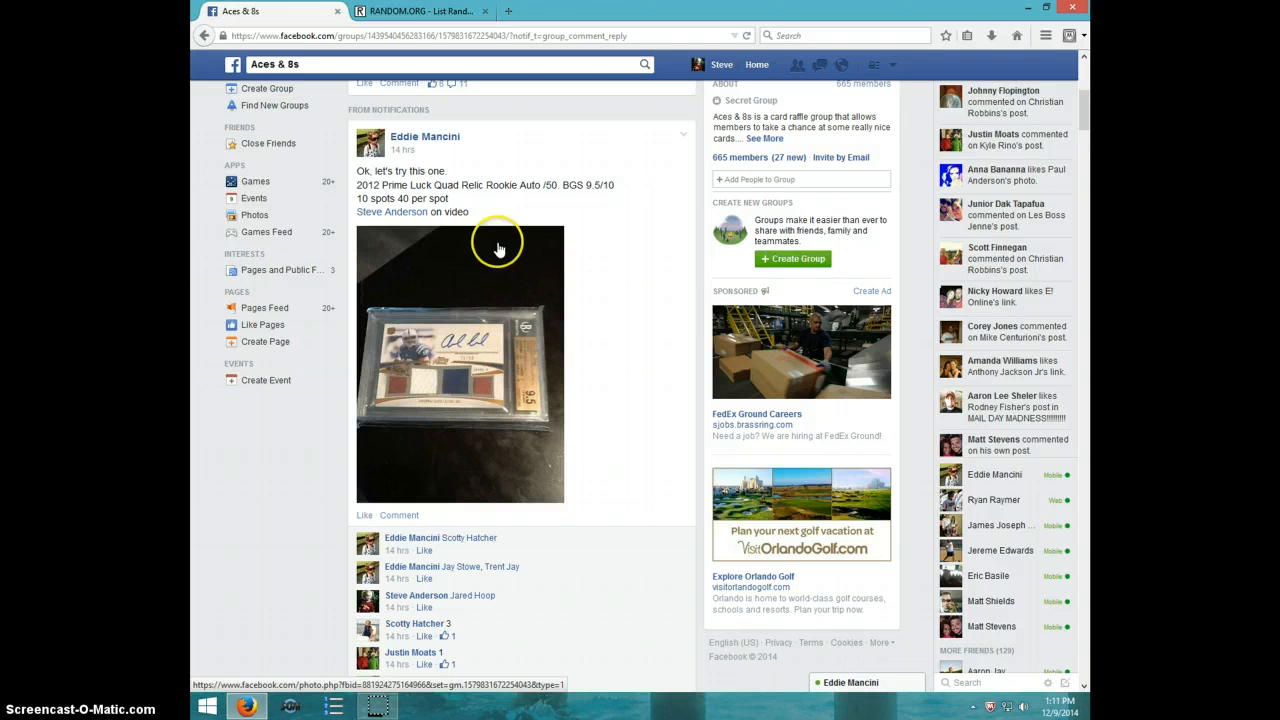
- Scroll the Aces & 8s raffle post down to the comments holding the participant list
scroll("down", 3)
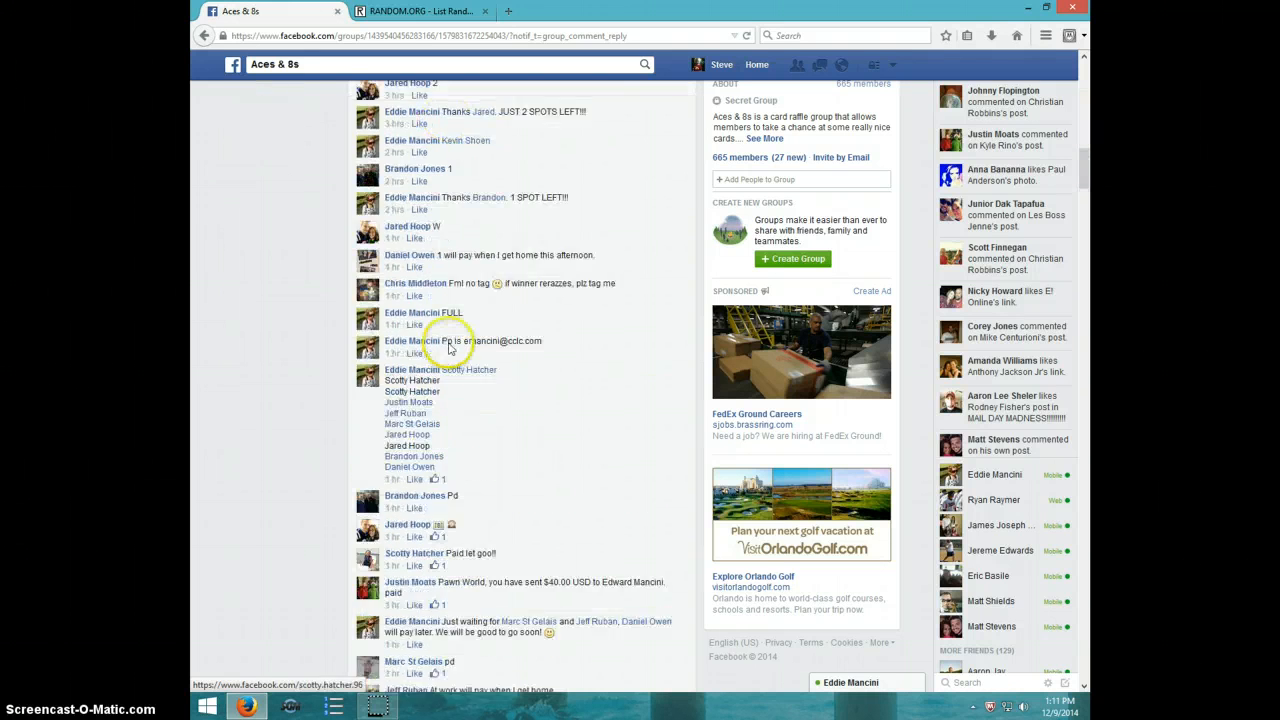
scroll("down", 3)
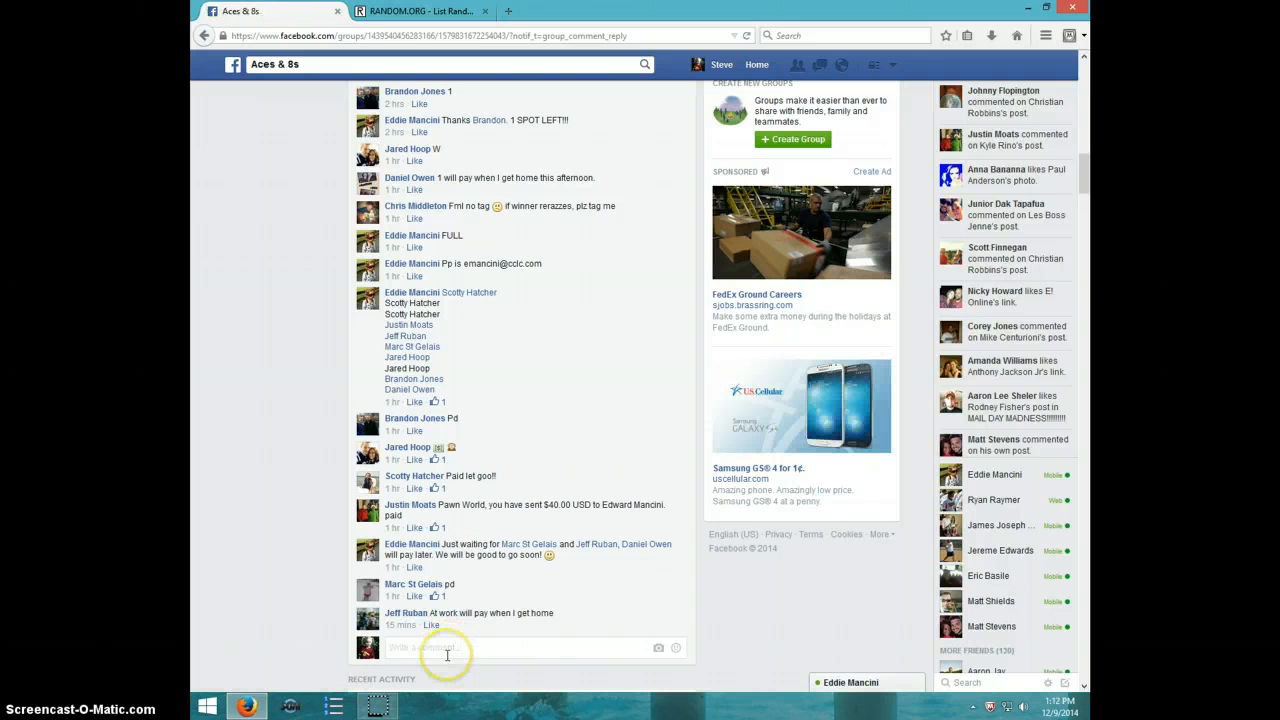
- Post a 'LIVE' comment on the thread, check the clock, and switch to the RANDOM.ORG randomizer
type("LIVE")
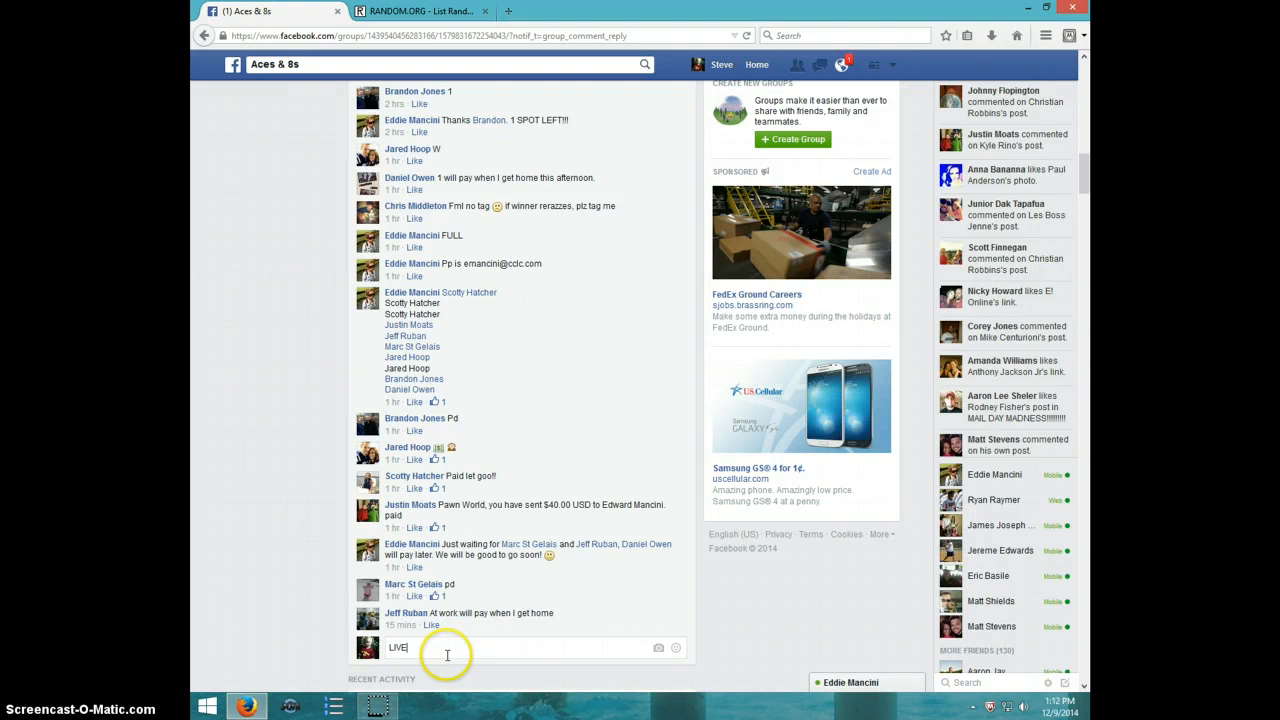
key("enter")
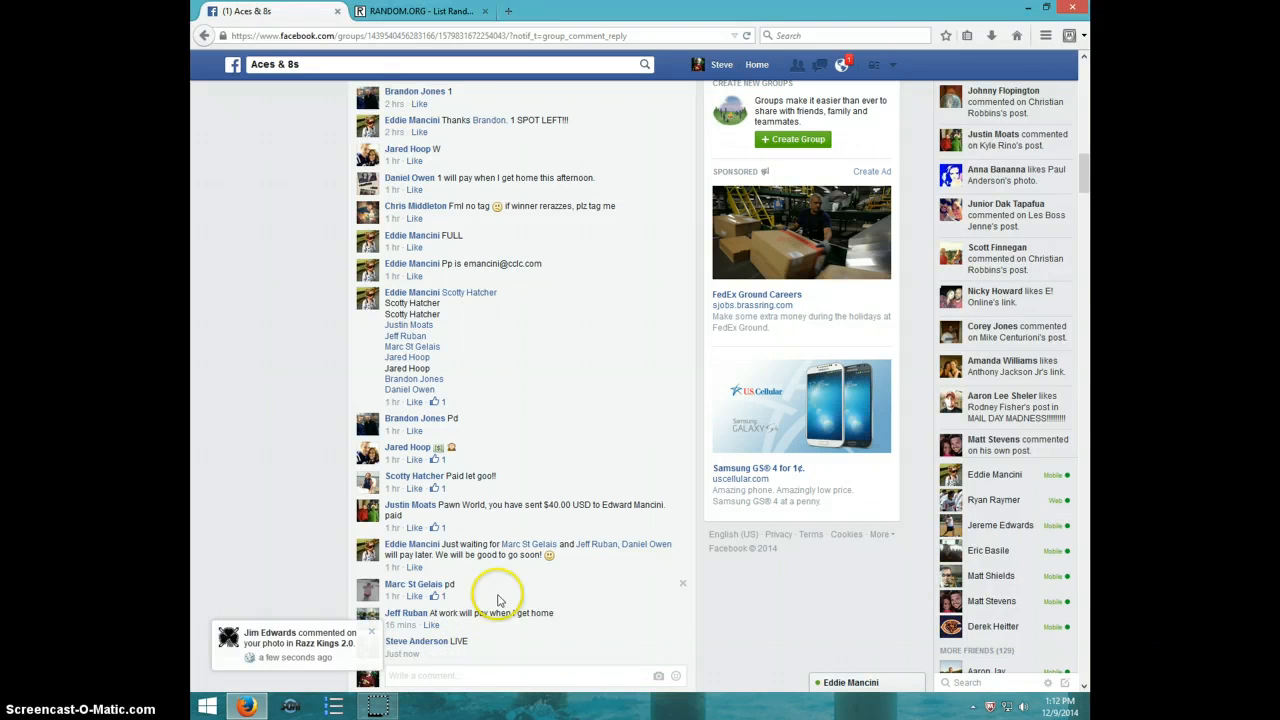
left_click(1056, 702)
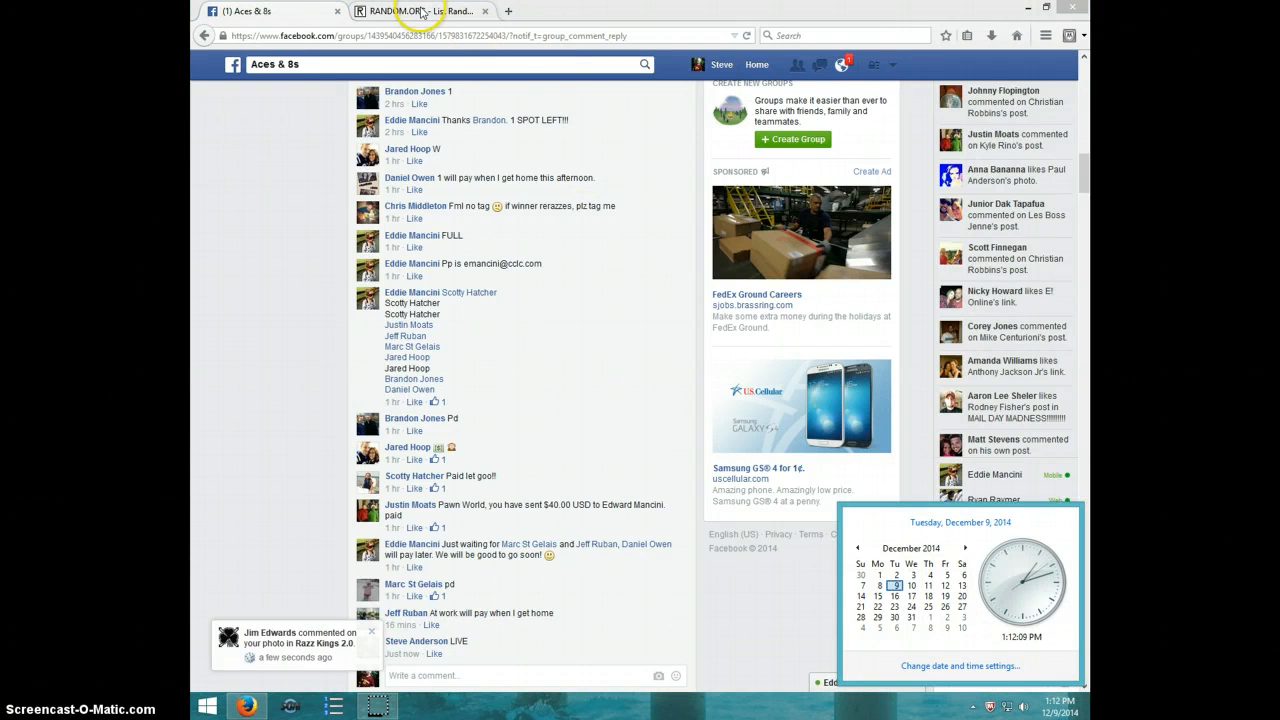
left_click(410, 12)
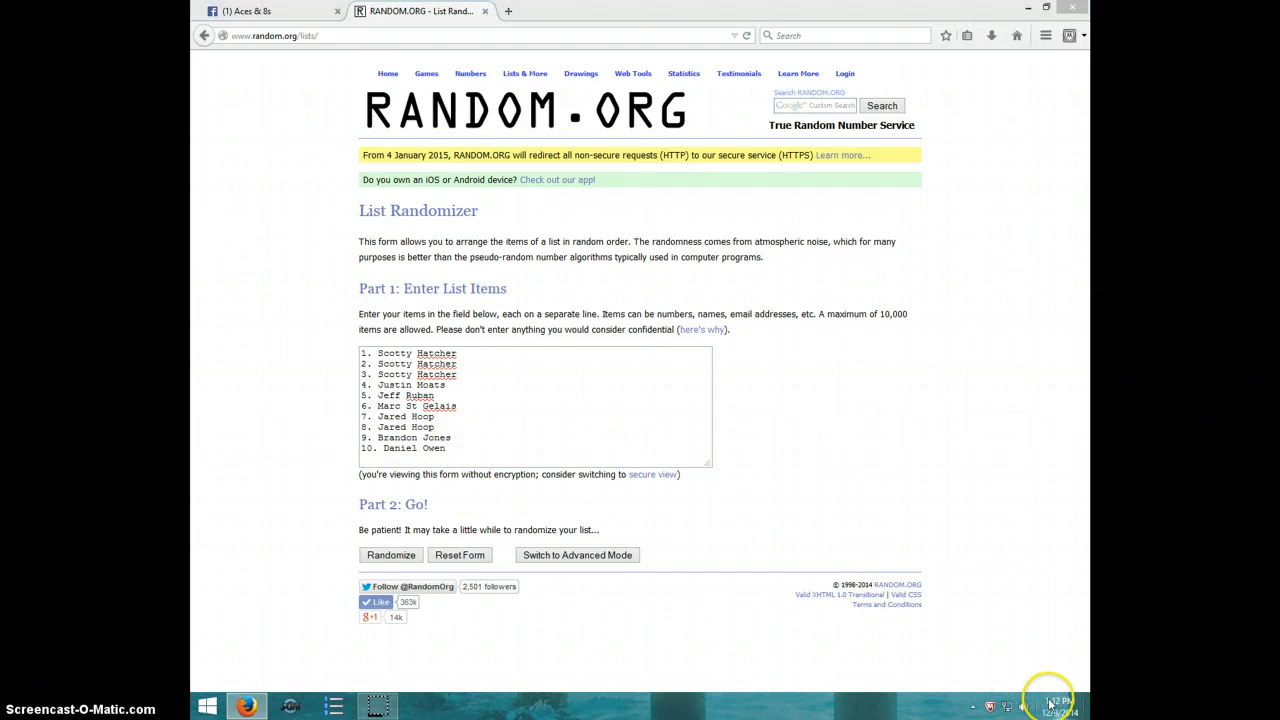
left_click(1056, 704)
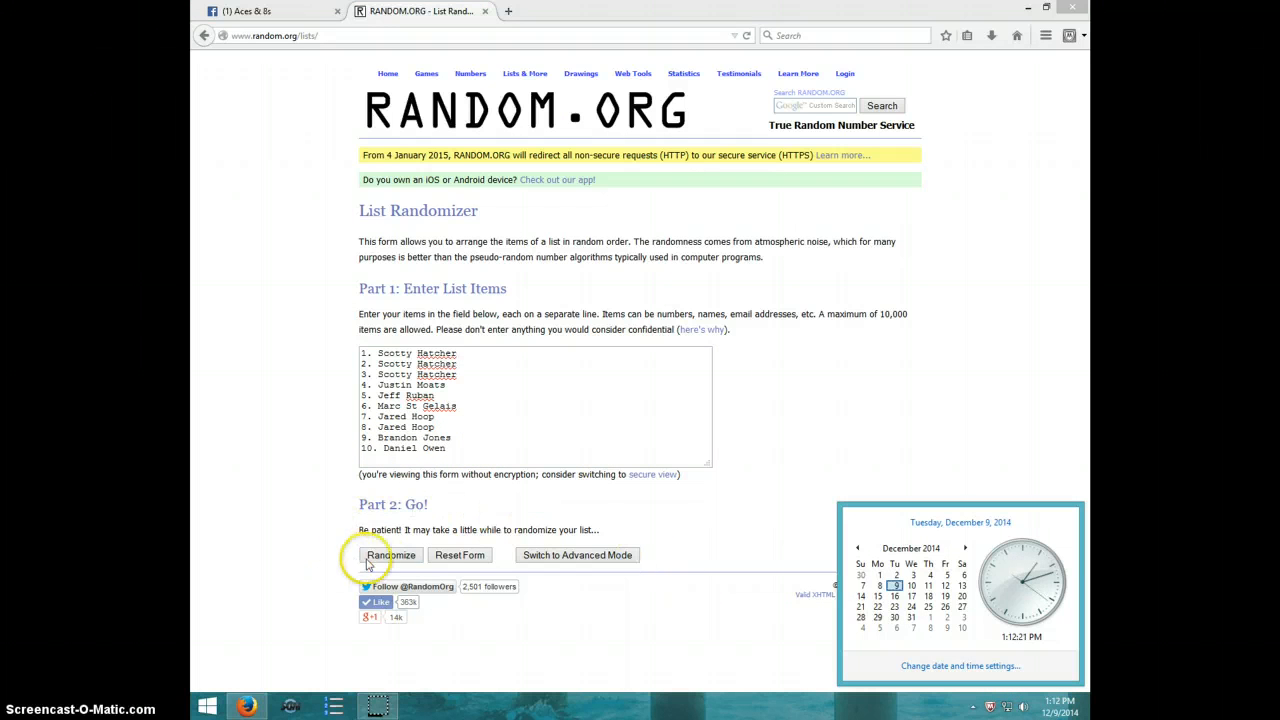
- Randomize the ten-entry participant list seven times in a row
left_click(392, 556)
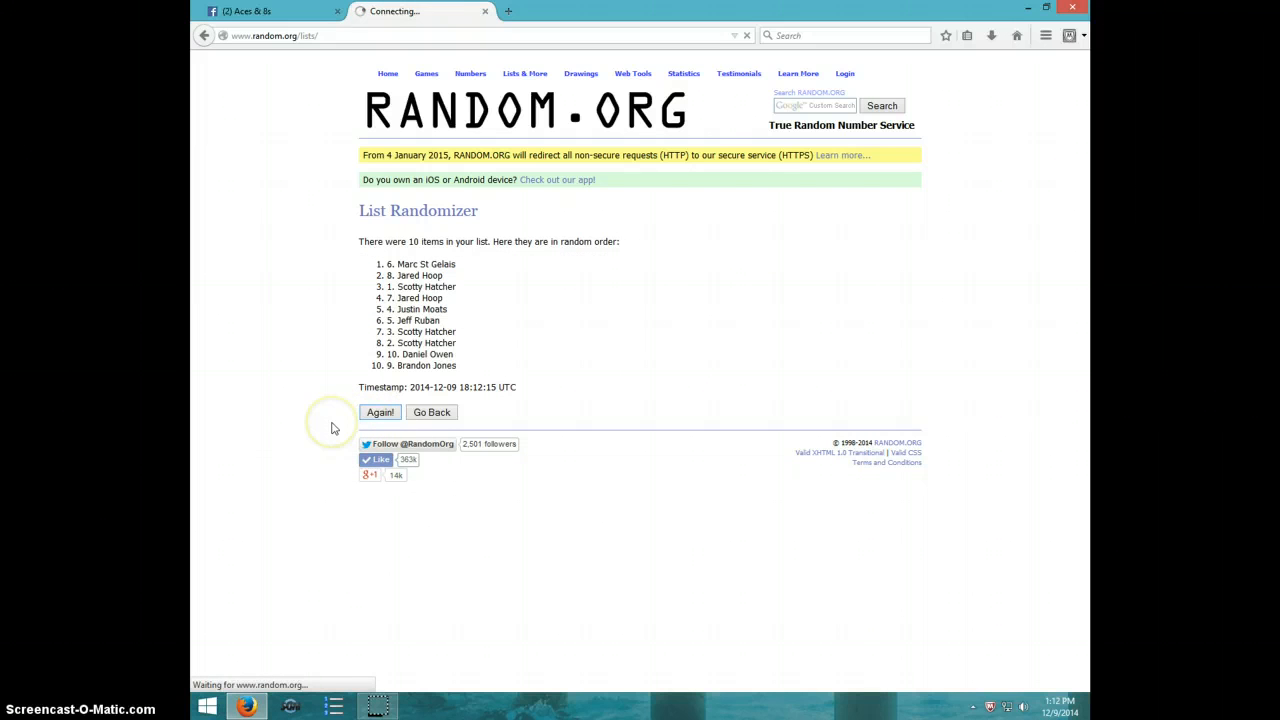
left_click(380, 412)
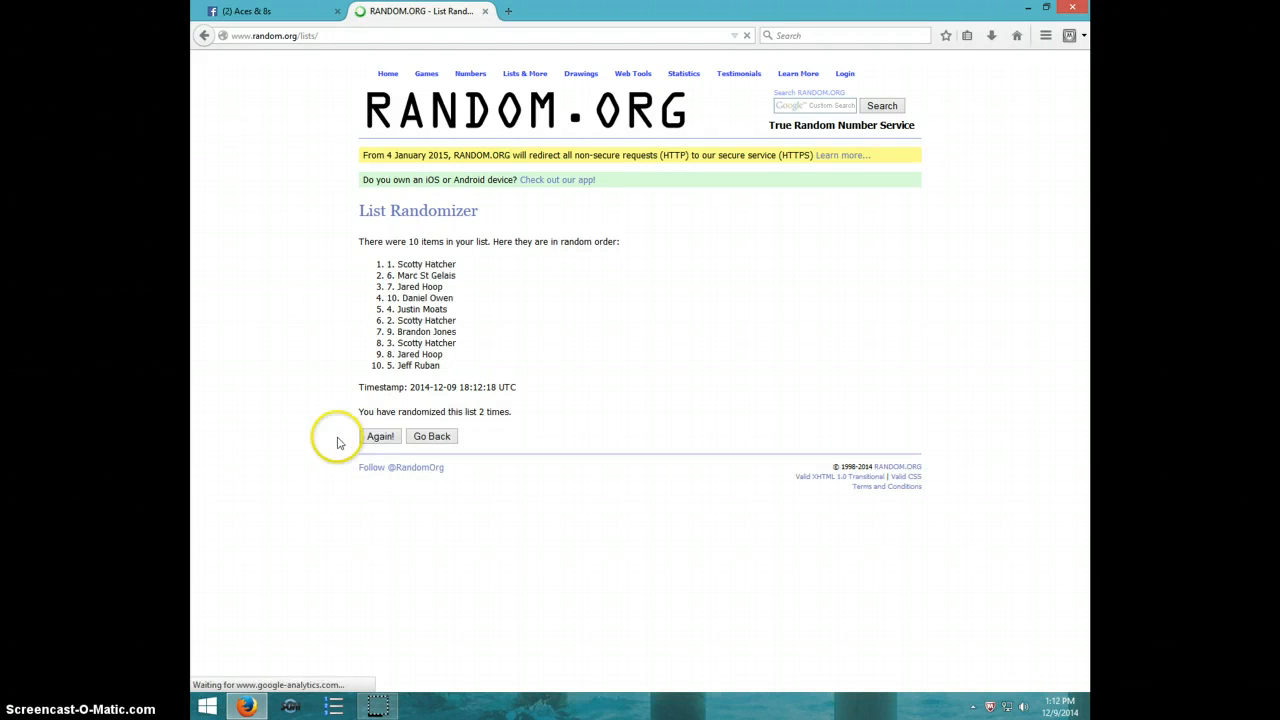
left_click(380, 436)
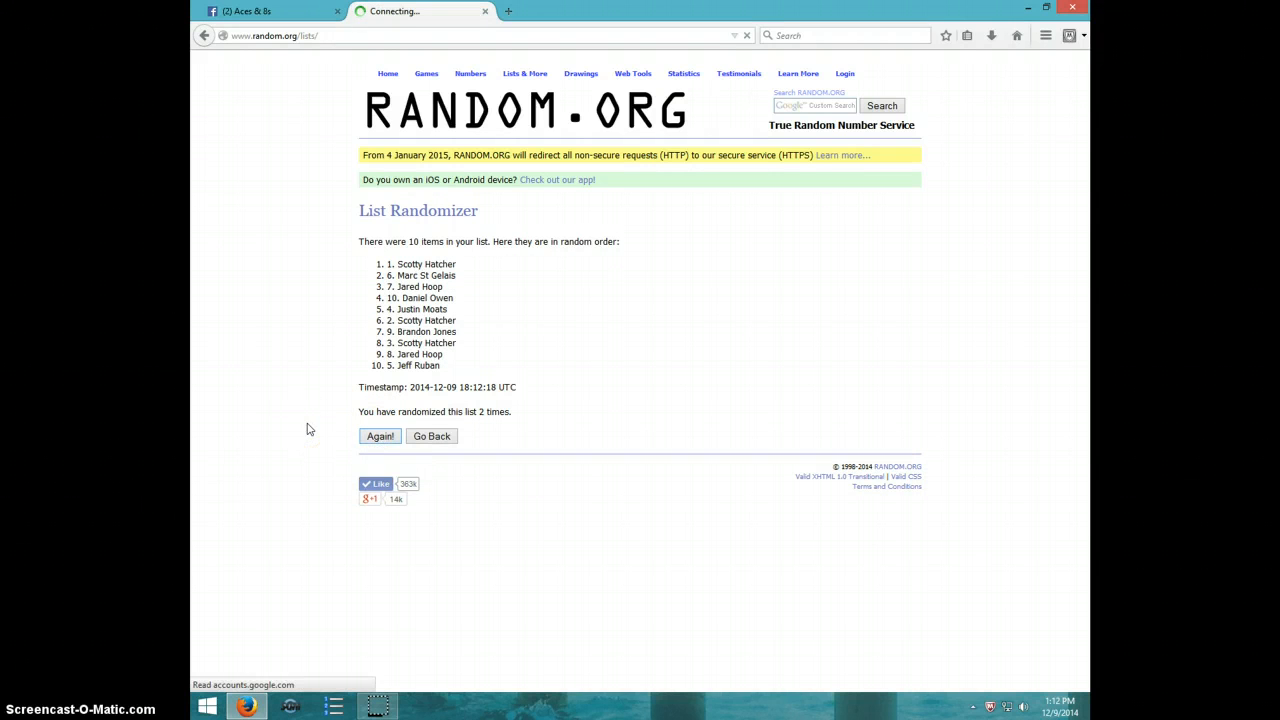
left_click(380, 436)
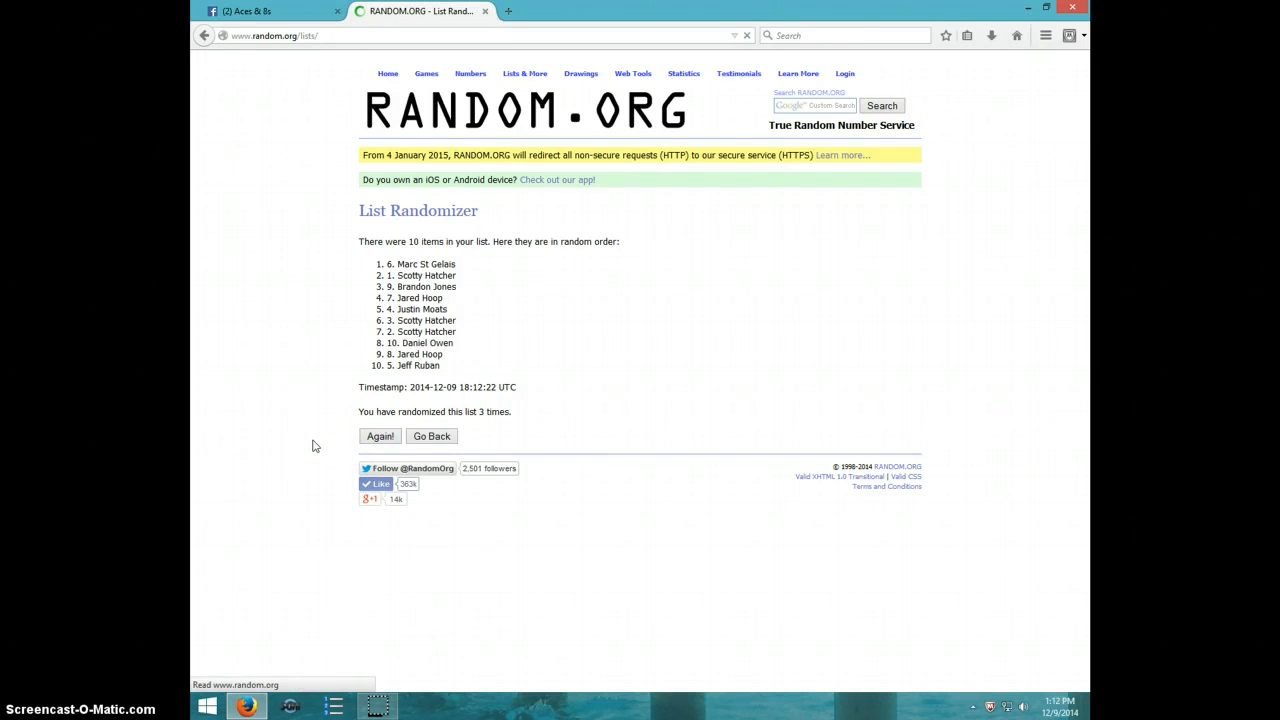
left_click(380, 436)
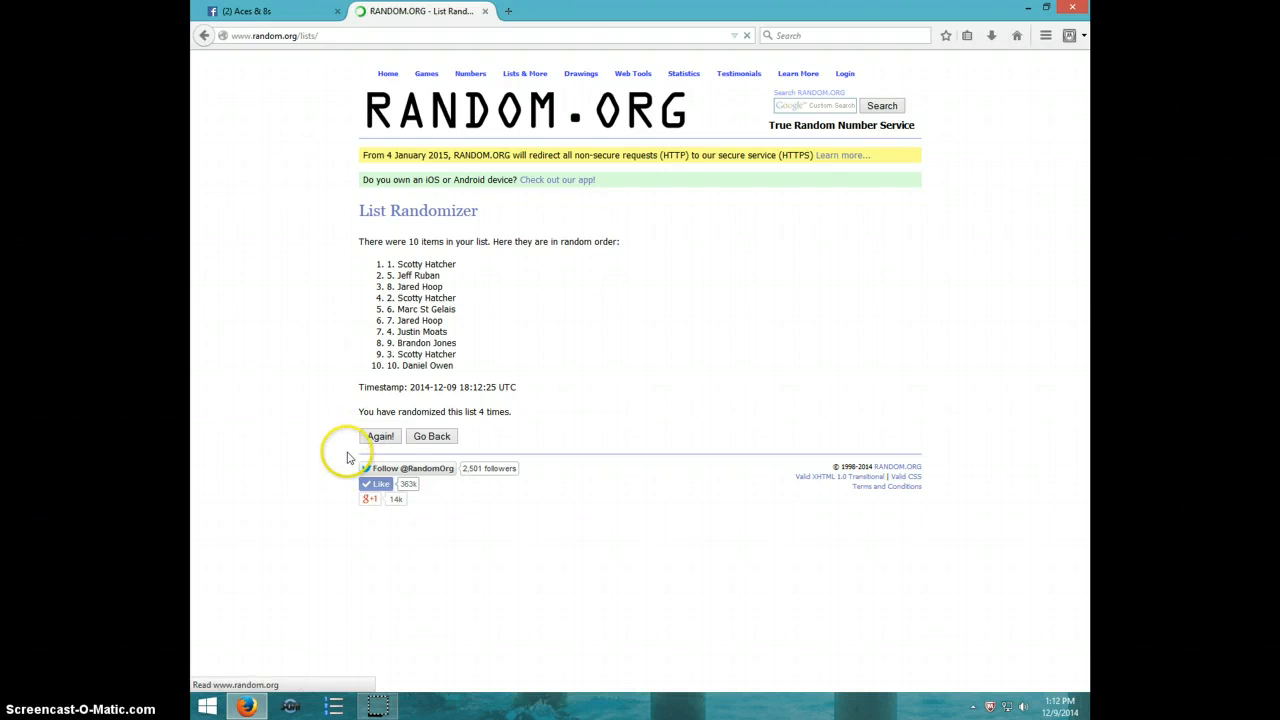
left_click(380, 436)
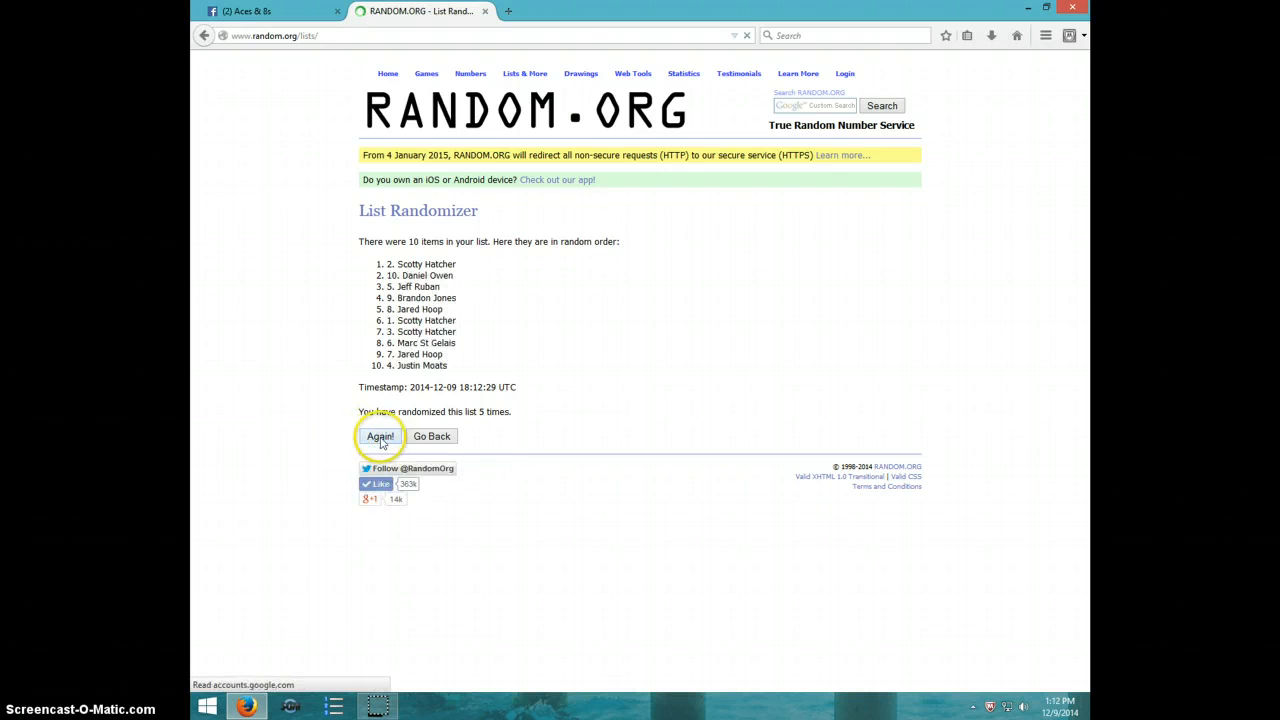
left_click(380, 436)
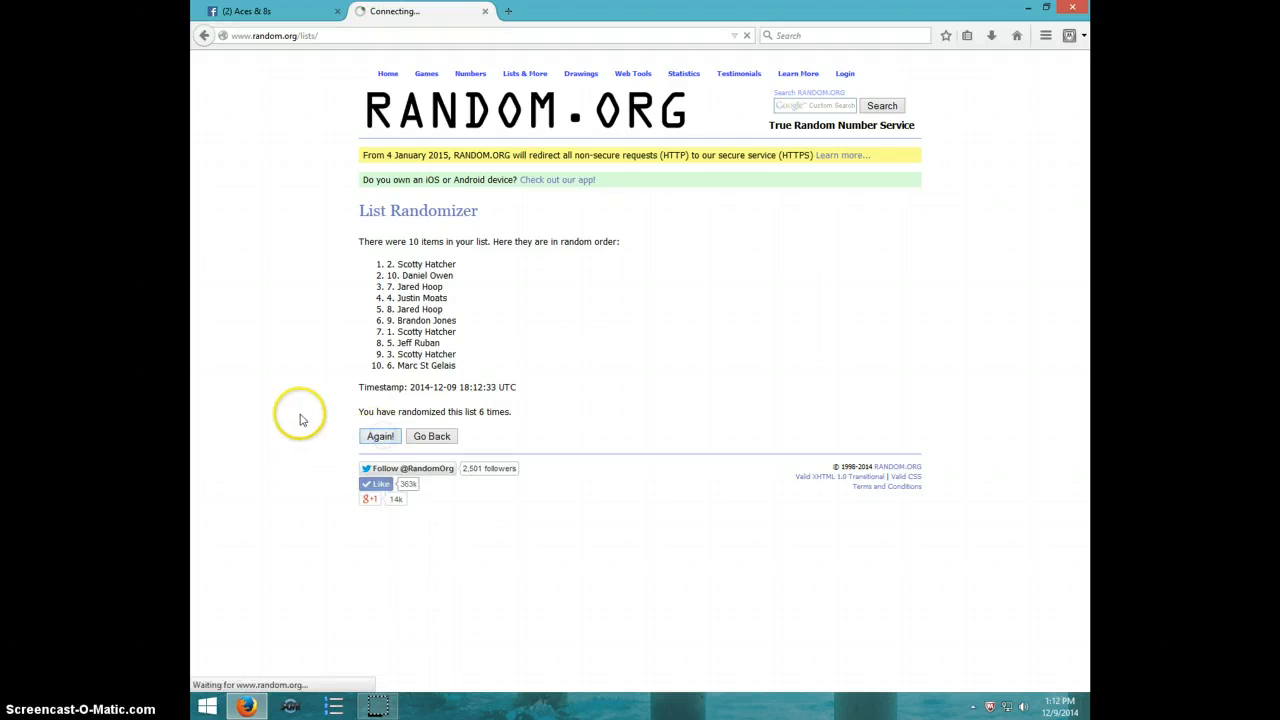
left_click(380, 436)
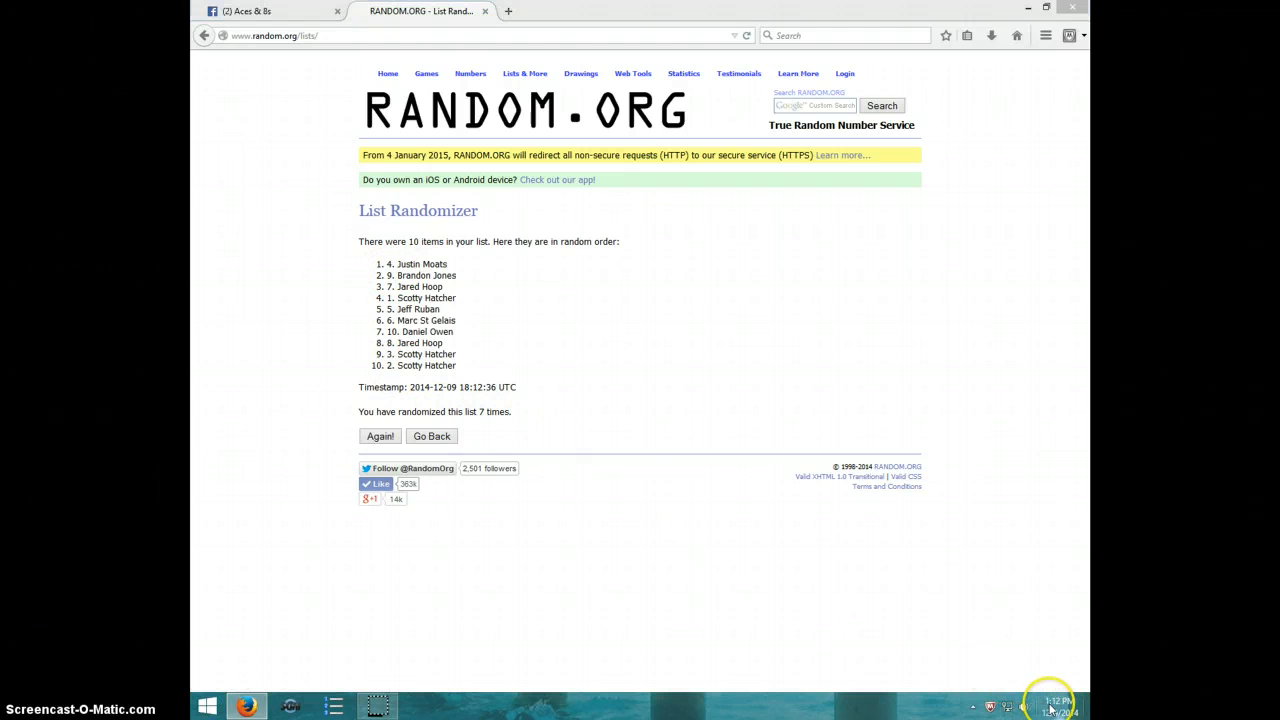
left_click(1056, 706)
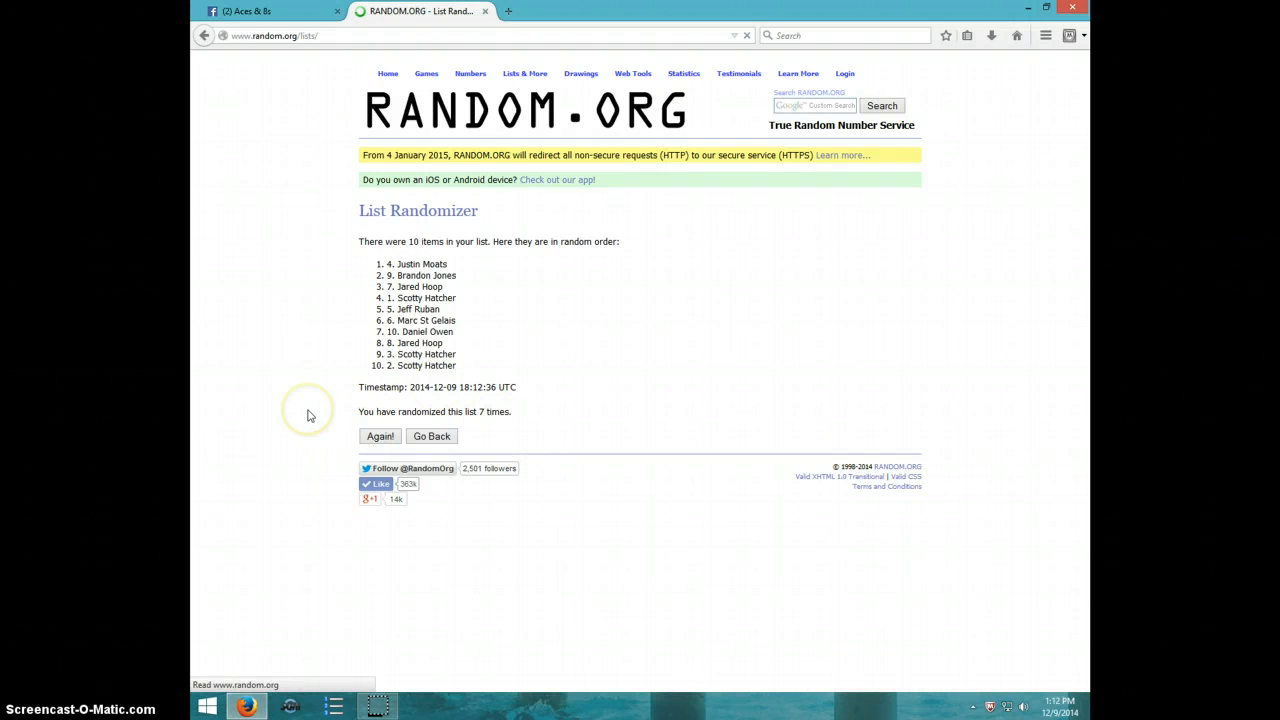
left_click(380, 436)
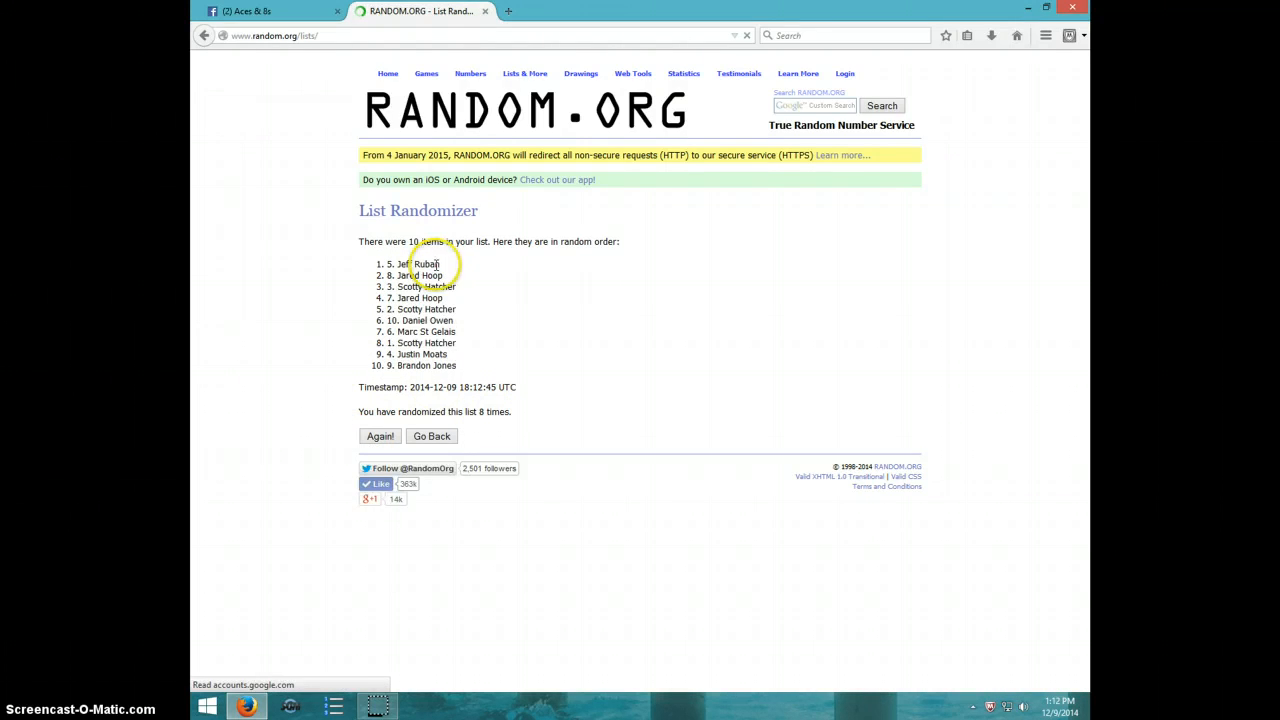
double_click(410, 264)
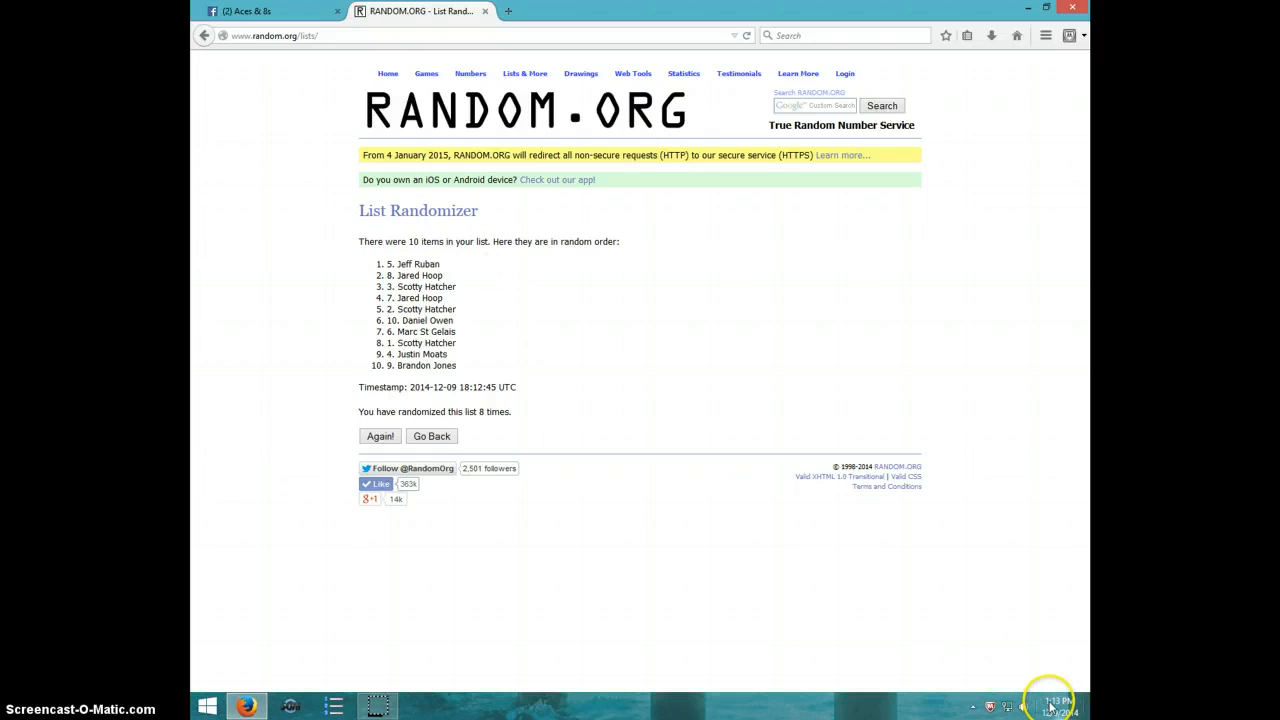
left_click(1056, 704)
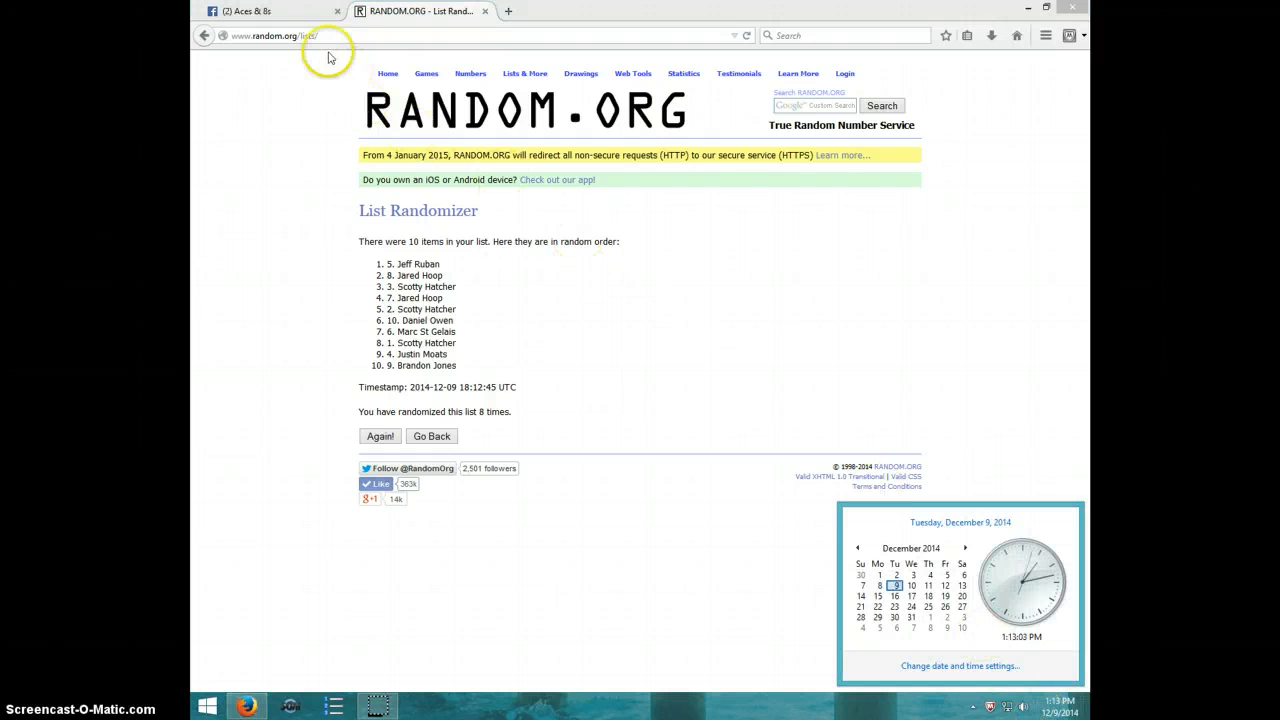
left_click(270, 12)
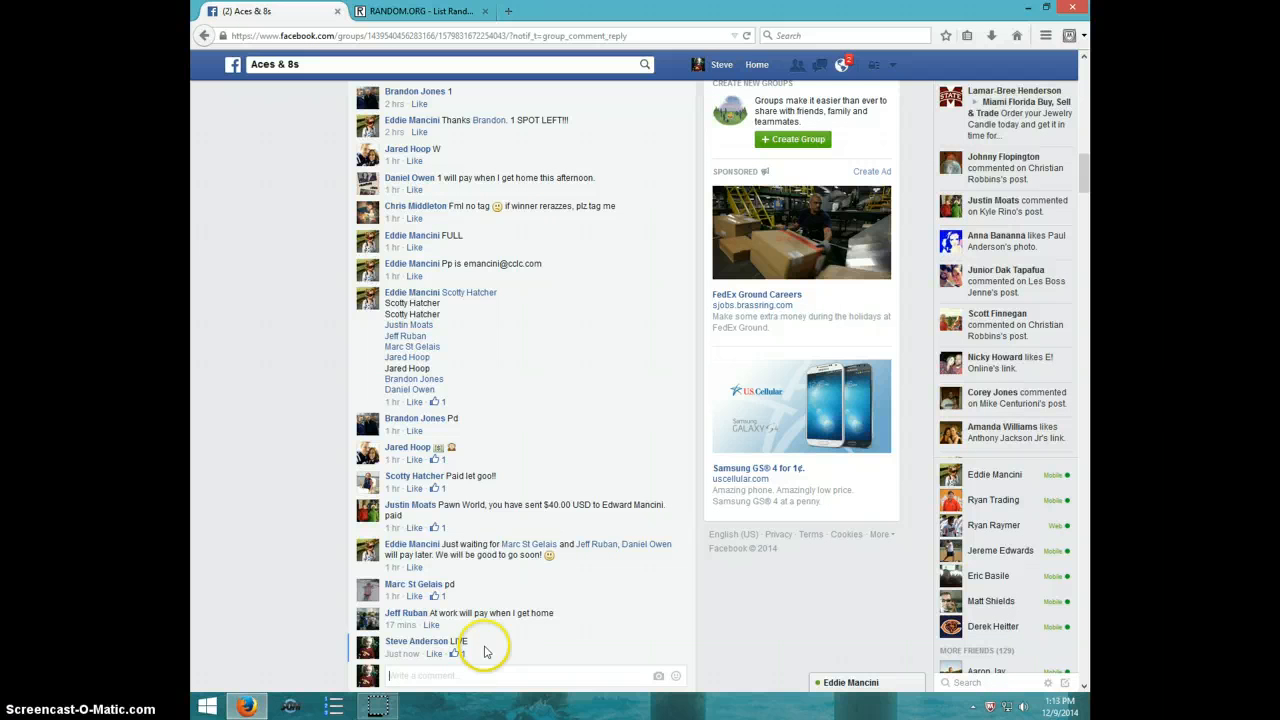